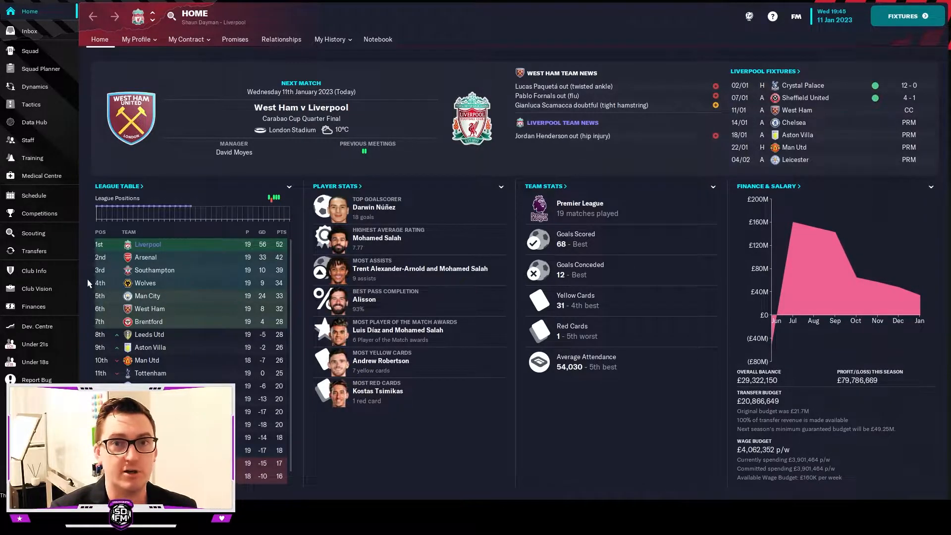
pyautogui.moveTo(33, 195)
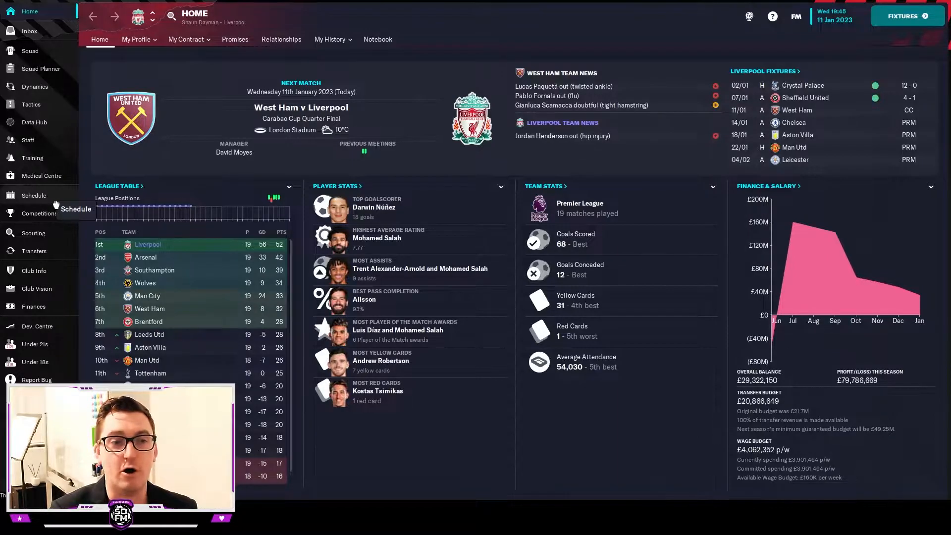
# Review Liverpool's recent results and the 4-1 Sheffield United cup match report in the schedule
pyautogui.click(33, 195)
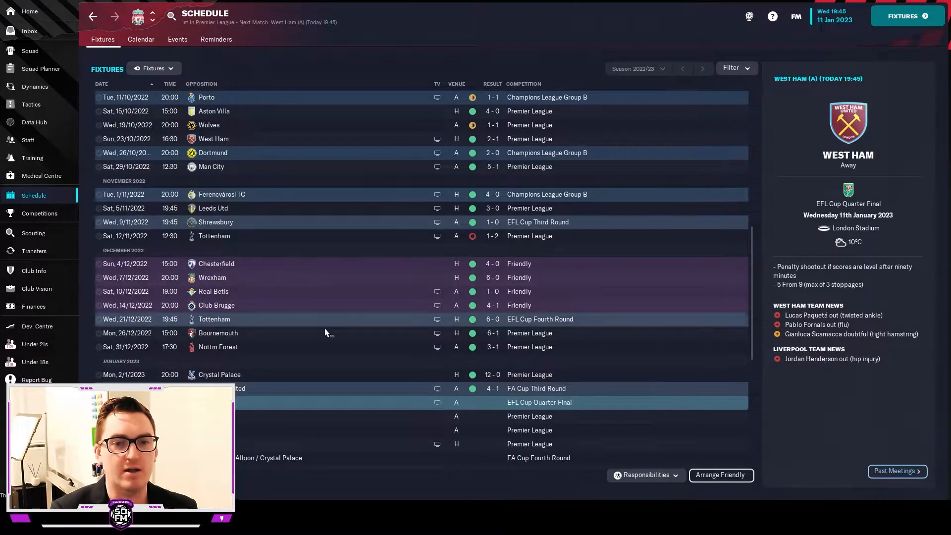
pyautogui.scroll(-3)
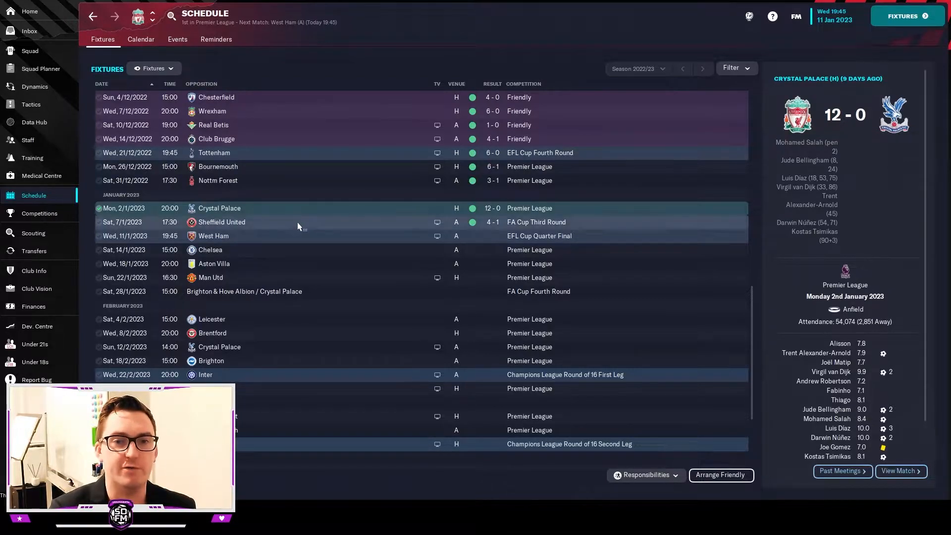
pyautogui.click(243, 221)
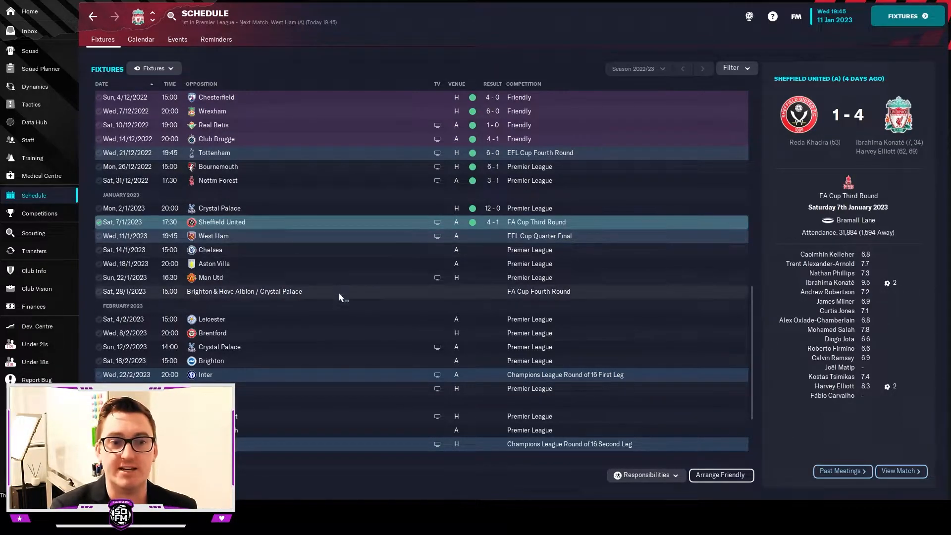
pyautogui.scroll(-3)
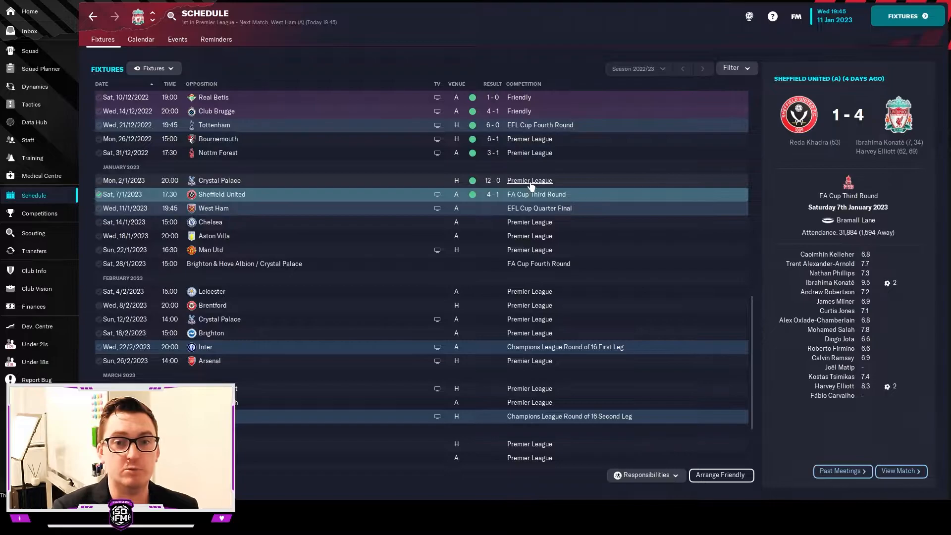
# Open the Premier League overview showing Liverpool top on 52 points
pyautogui.click(529, 180)
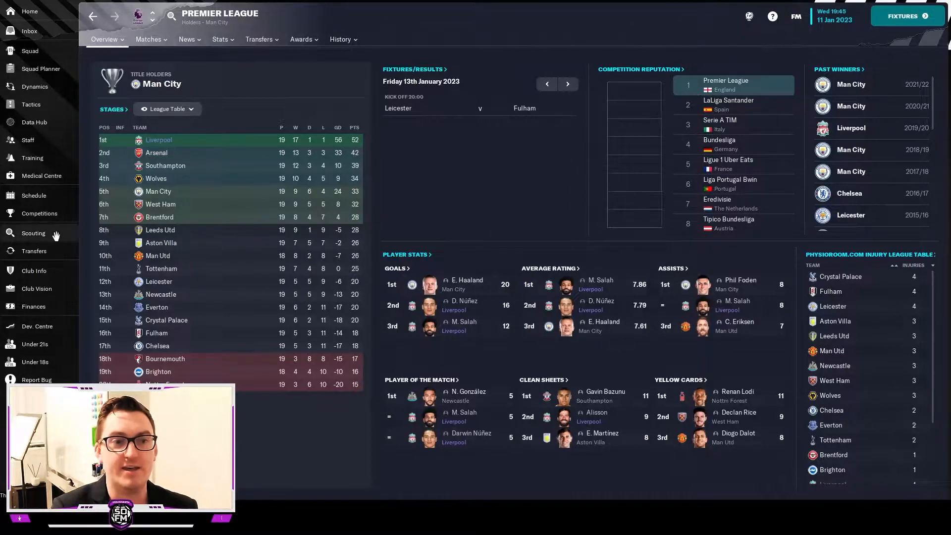
pyautogui.moveTo(56, 235)
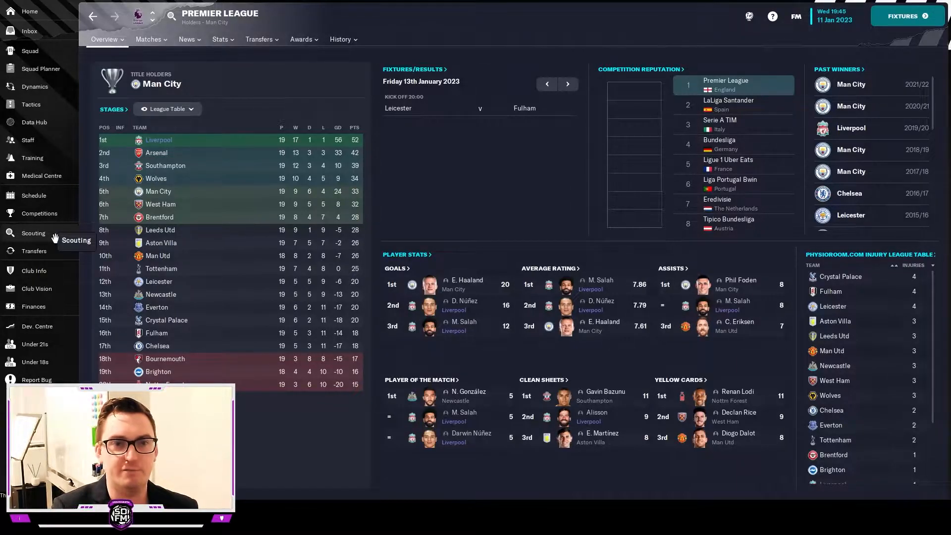
# Open the scouting overview with the £20.86M transfer budget
pyautogui.click(32, 233)
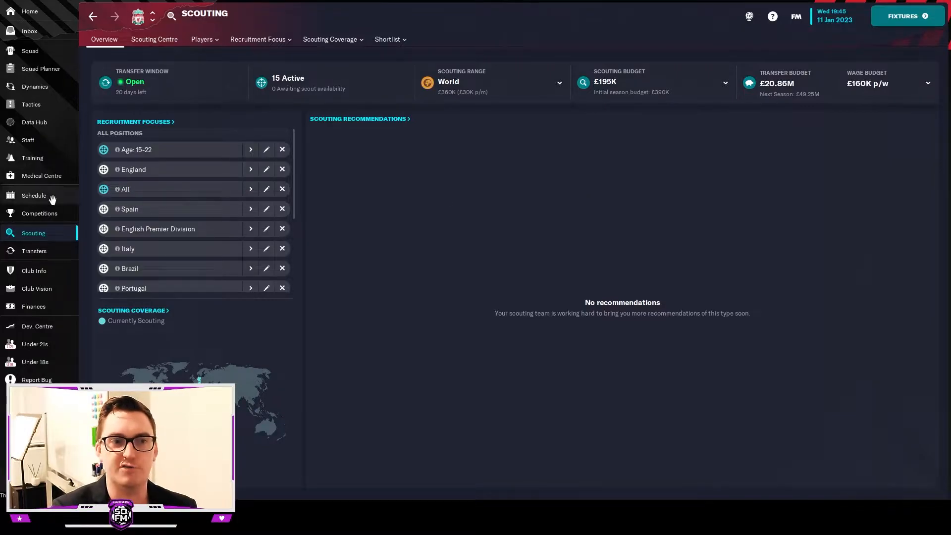
pyautogui.moveTo(41, 176)
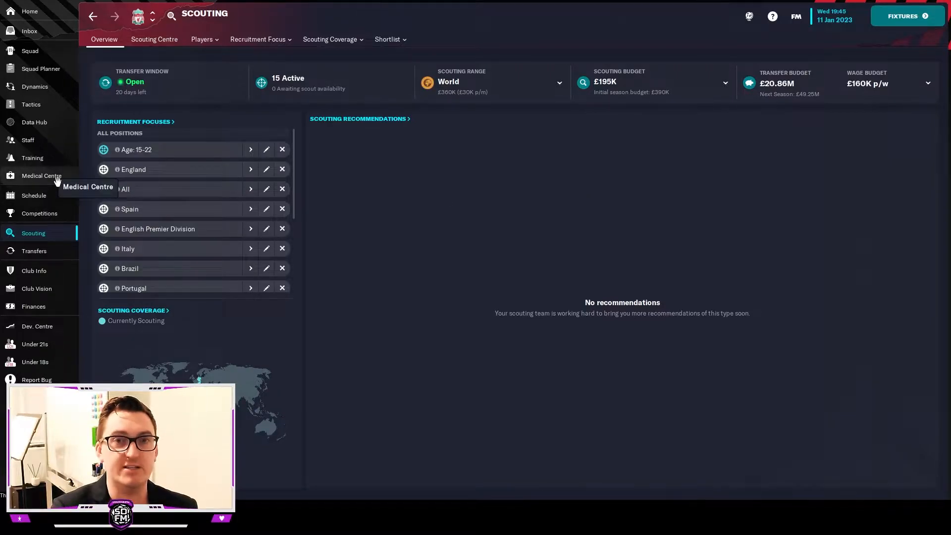
pyautogui.click(42, 176)
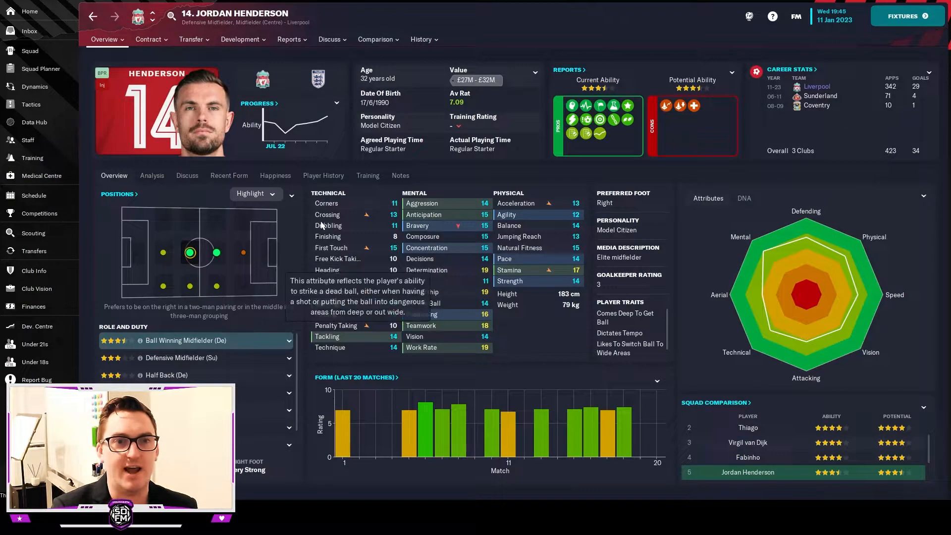
pyautogui.moveTo(102, 85)
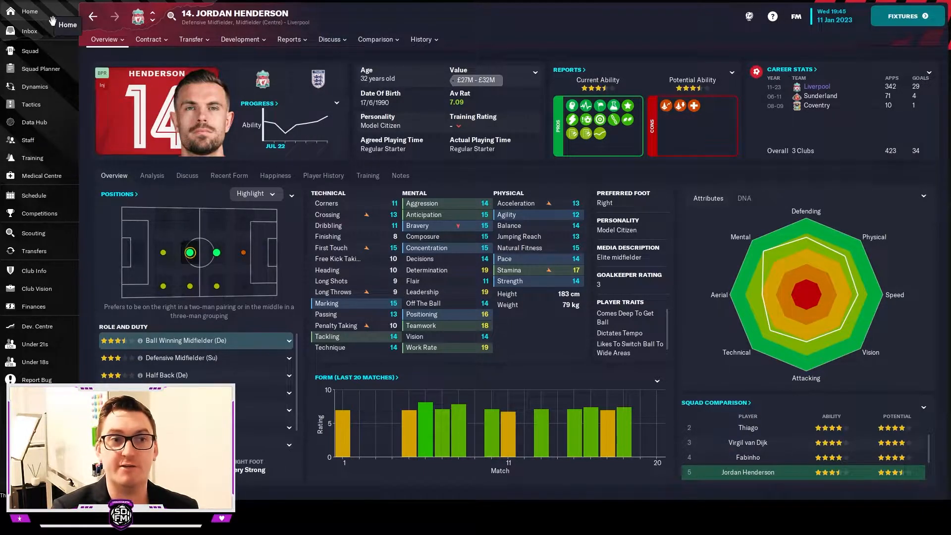
# From the home overview, open West Ham captain Declan Rice's £85M player profile
pyautogui.click(29, 11)
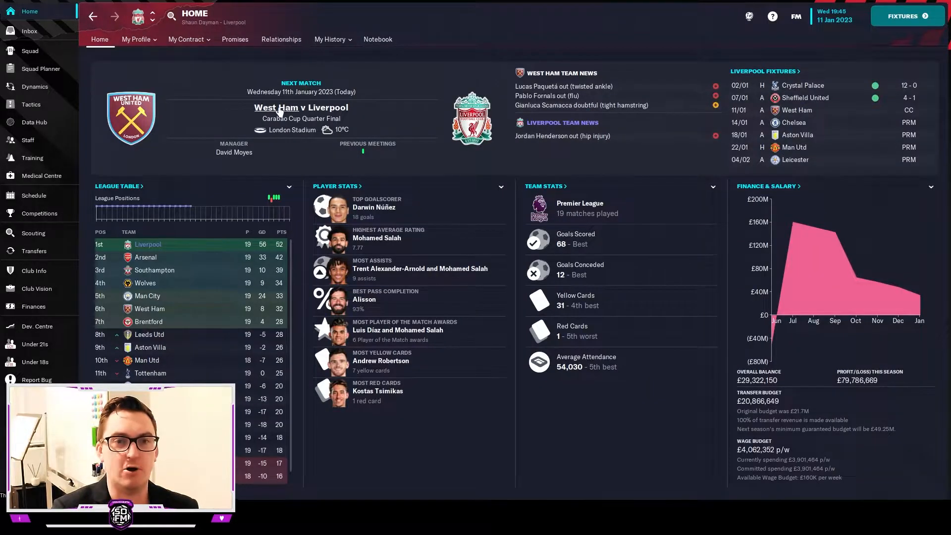
pyautogui.moveTo(276, 107)
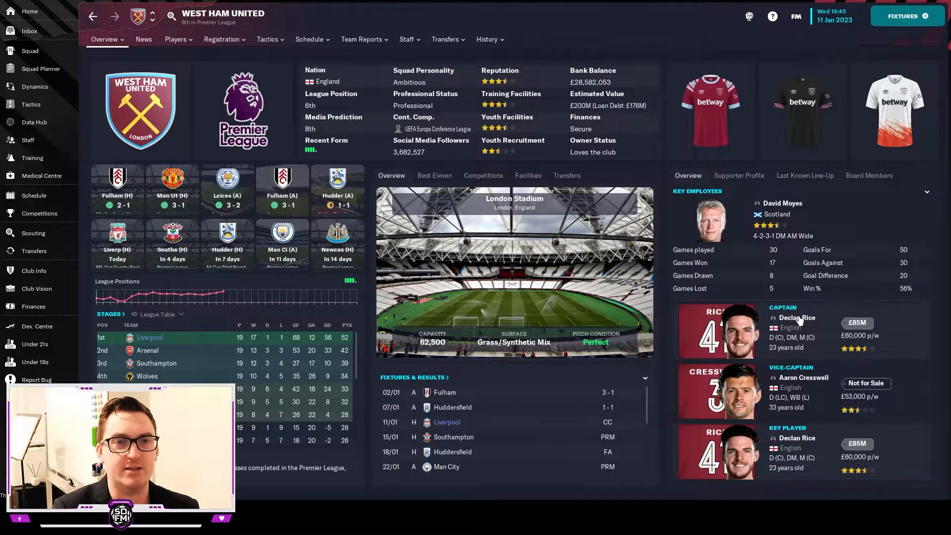
pyautogui.click(797, 317)
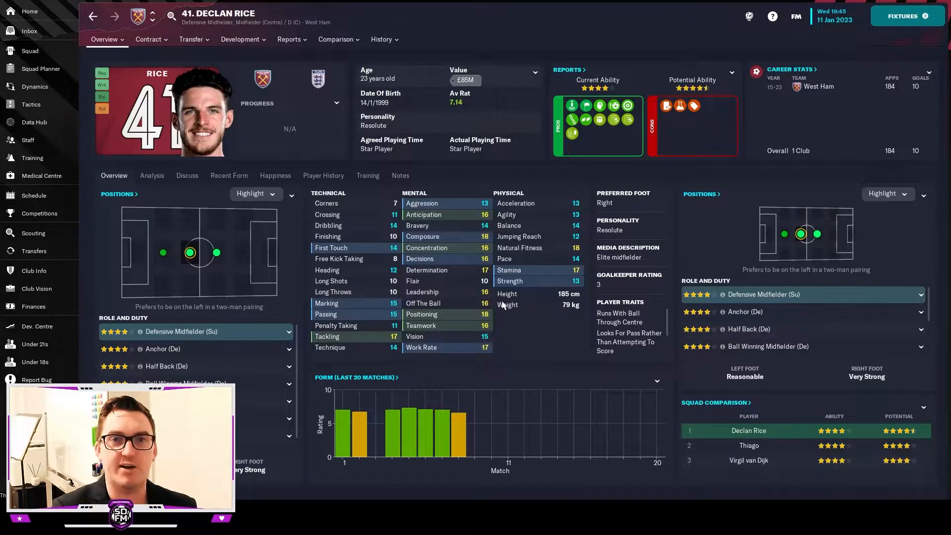
pyautogui.moveTo(102, 104)
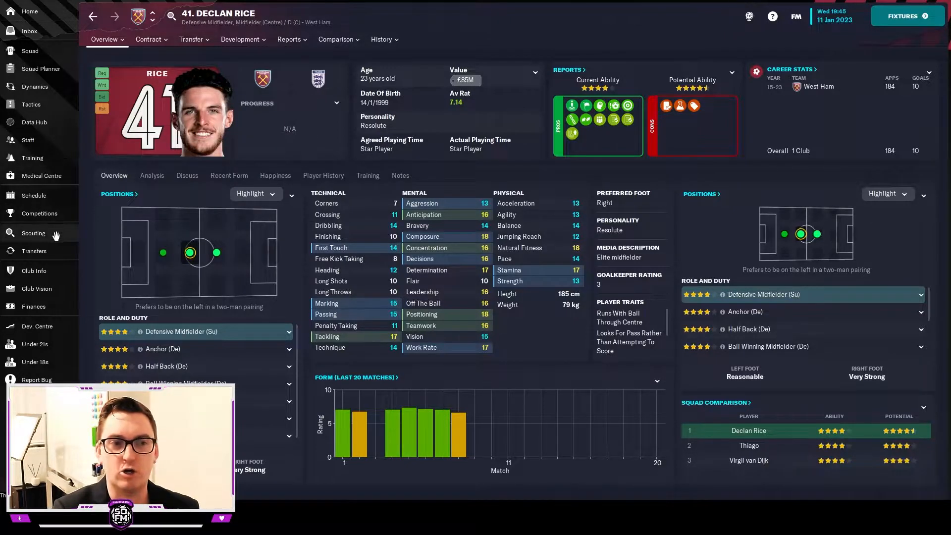
# Review the 13-player transfer shortlist including Declan Rice from the scouting screen
pyautogui.click(33, 233)
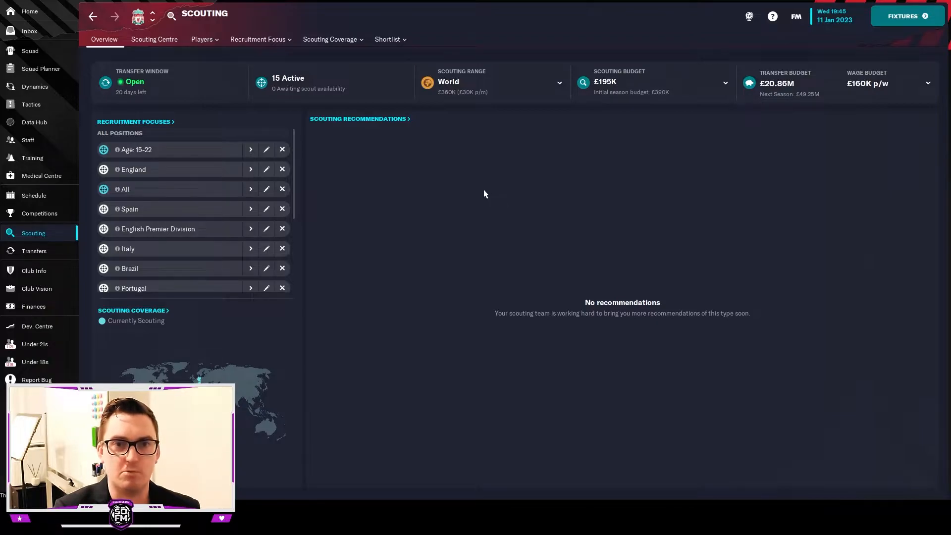
pyautogui.moveTo(476, 184)
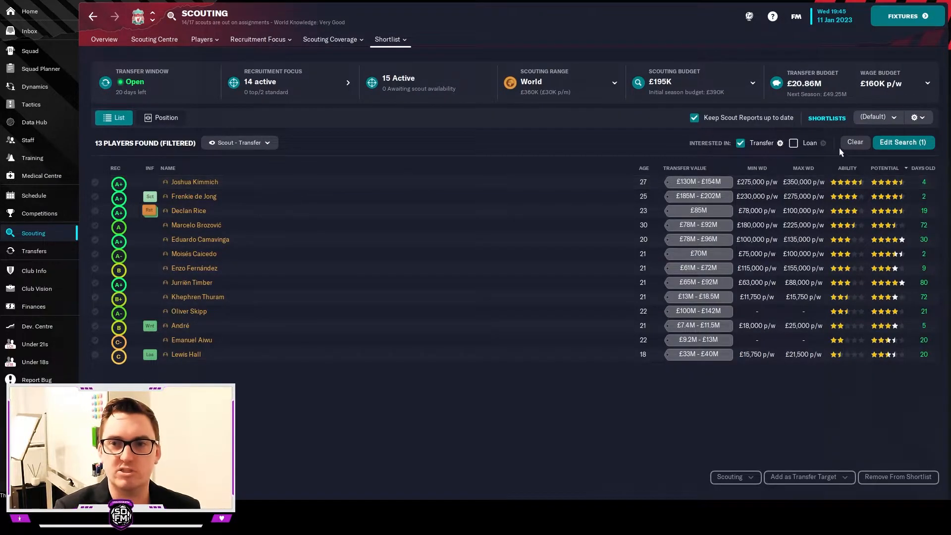
pyautogui.click(165, 118)
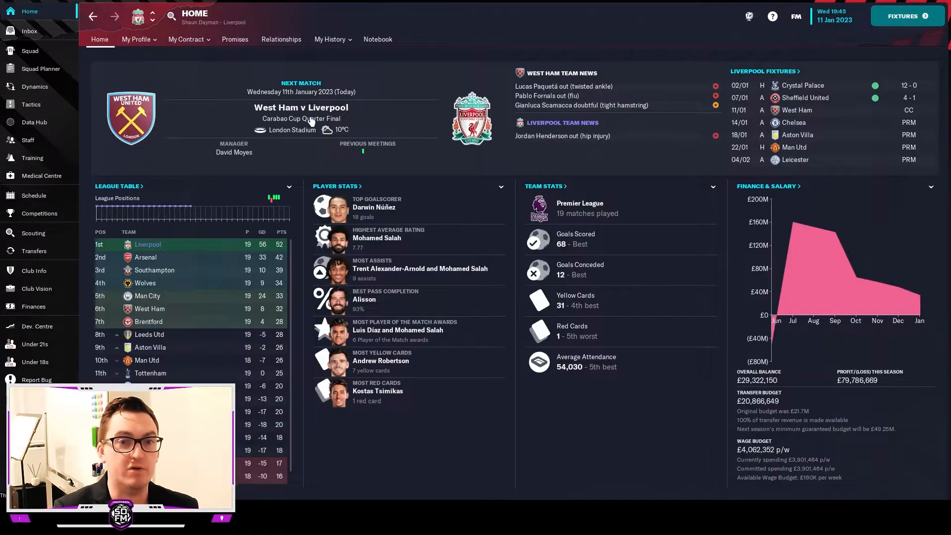
pyautogui.click(301, 118)
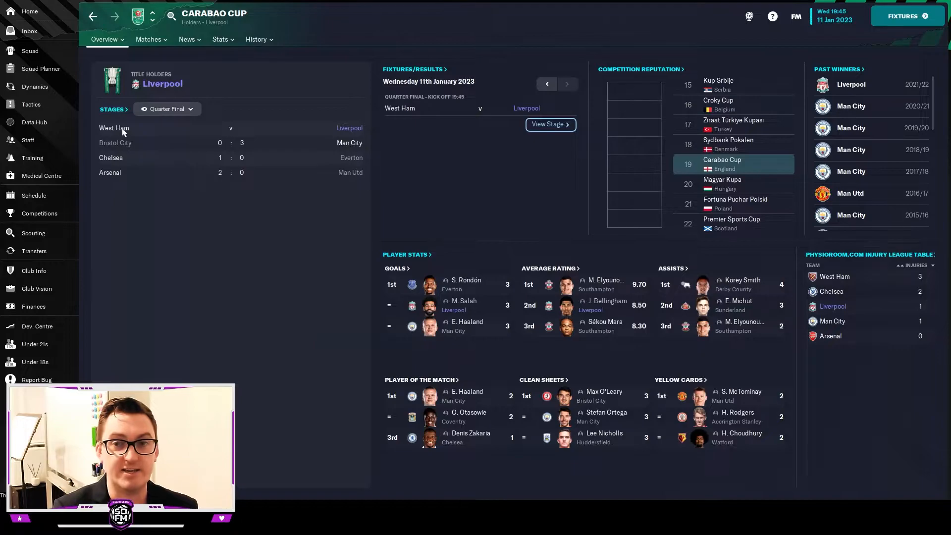
# Open West Ham United's club profile from the Carabao Cup quarter-final list
pyautogui.click(114, 128)
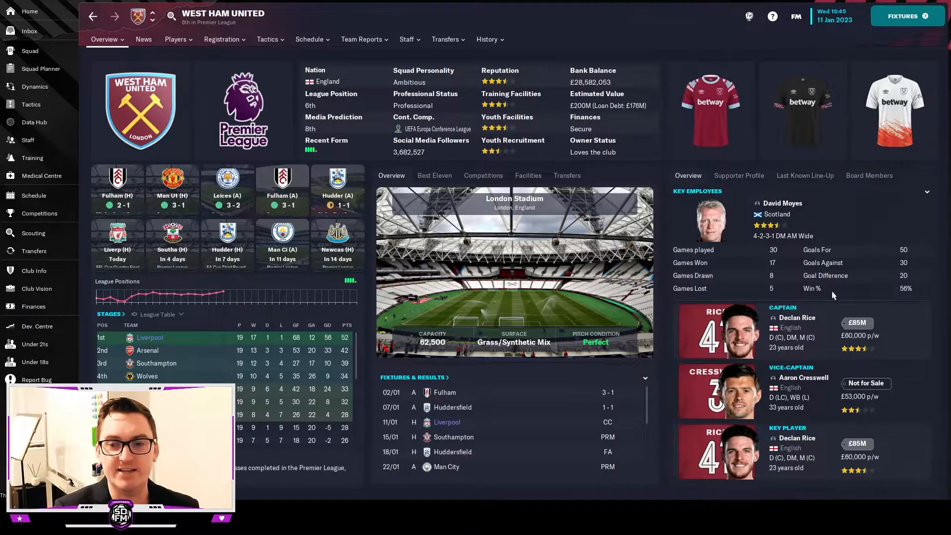
# View West Ham's last line-up, then the head-to-head showing Liverpool's 2-1 October win
pyautogui.click(804, 175)
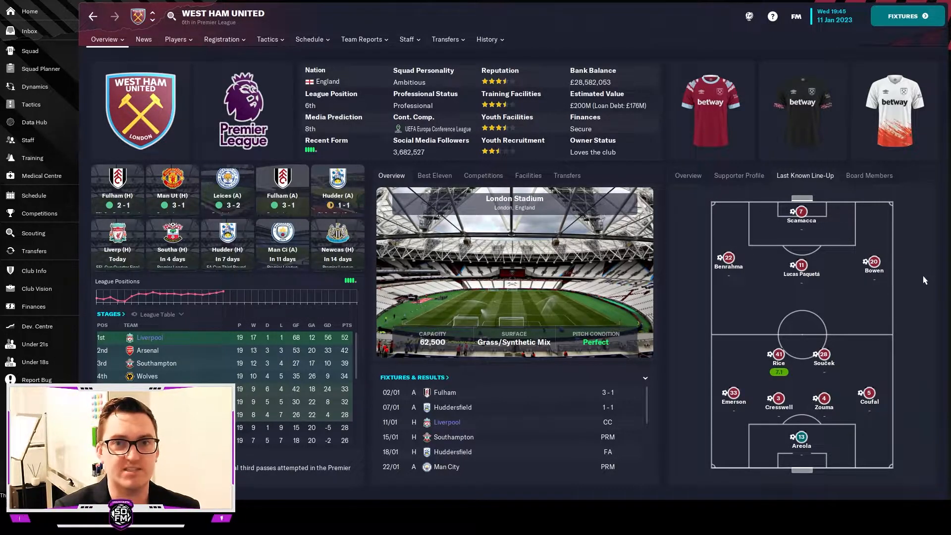
pyautogui.click(34, 123)
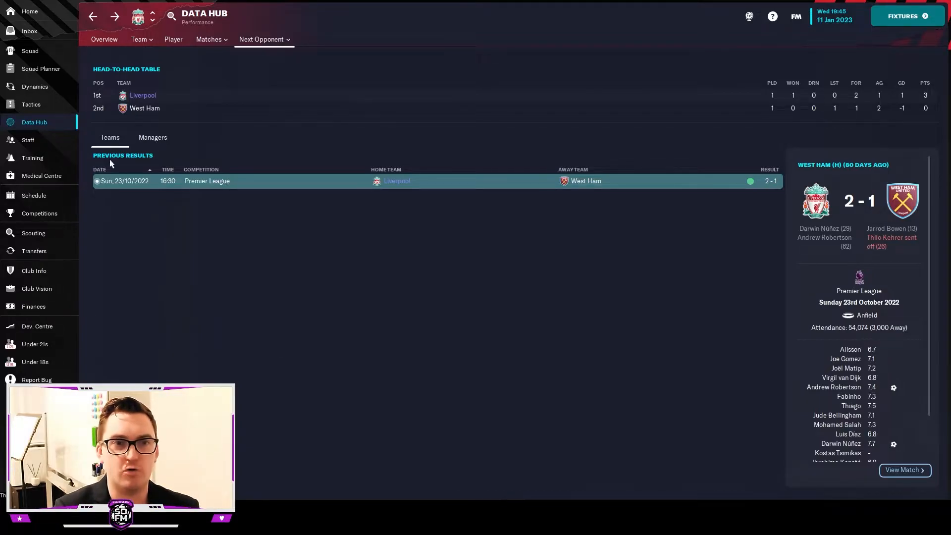
# Load the West Ham v Liverpool quarter-final with teams lined up pre-match
pyautogui.click(28, 11)
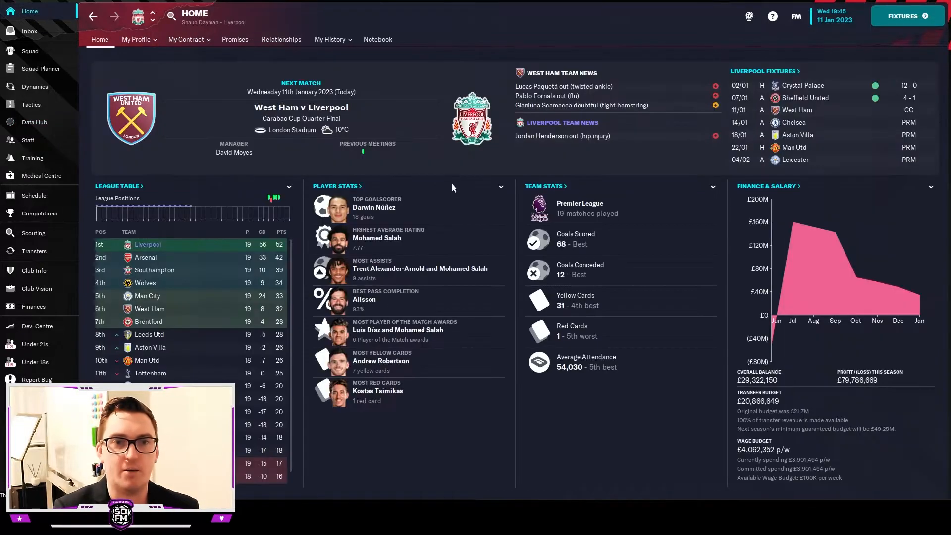
pyautogui.moveTo(463, 177)
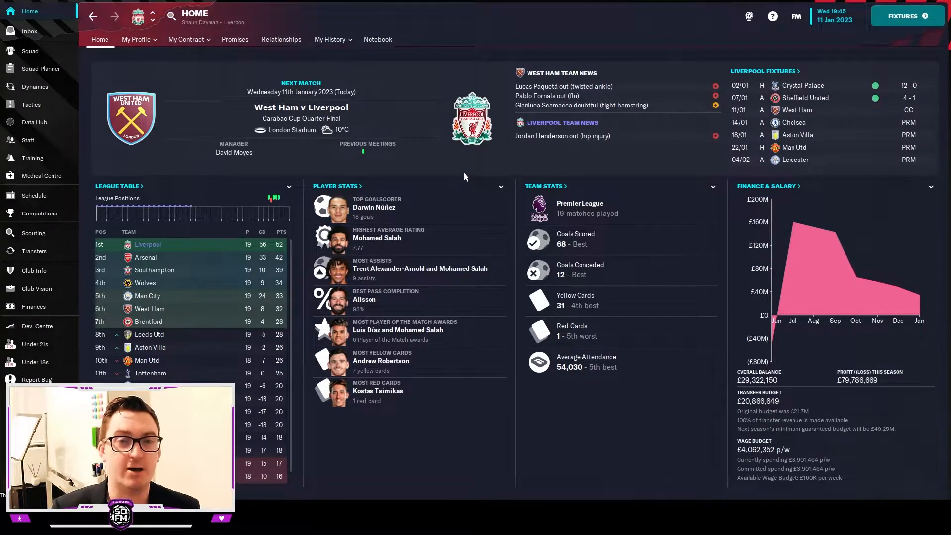
pyautogui.click(906, 16)
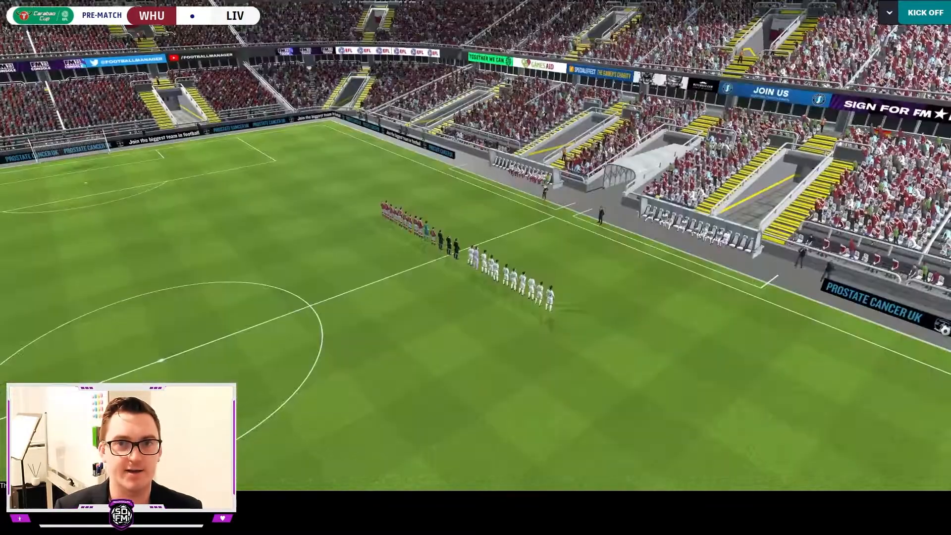
# Play the first half to 0-0, give the team talk and start the second half
pyautogui.click(926, 12)
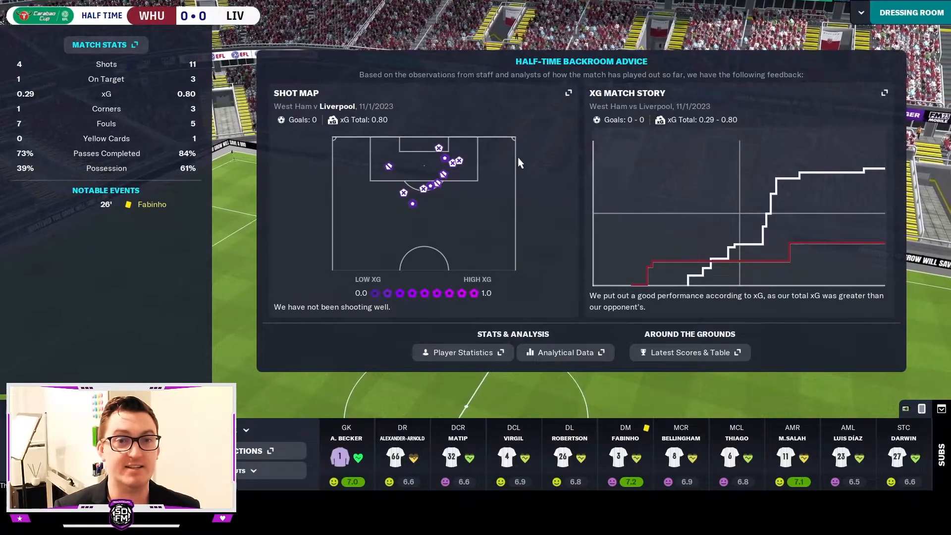
pyautogui.moveTo(571, 193)
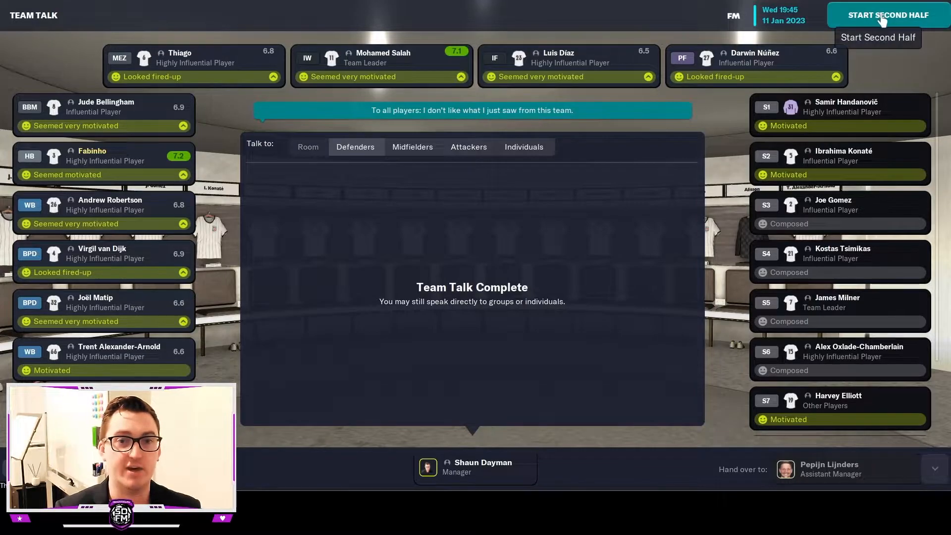
pyautogui.click(887, 15)
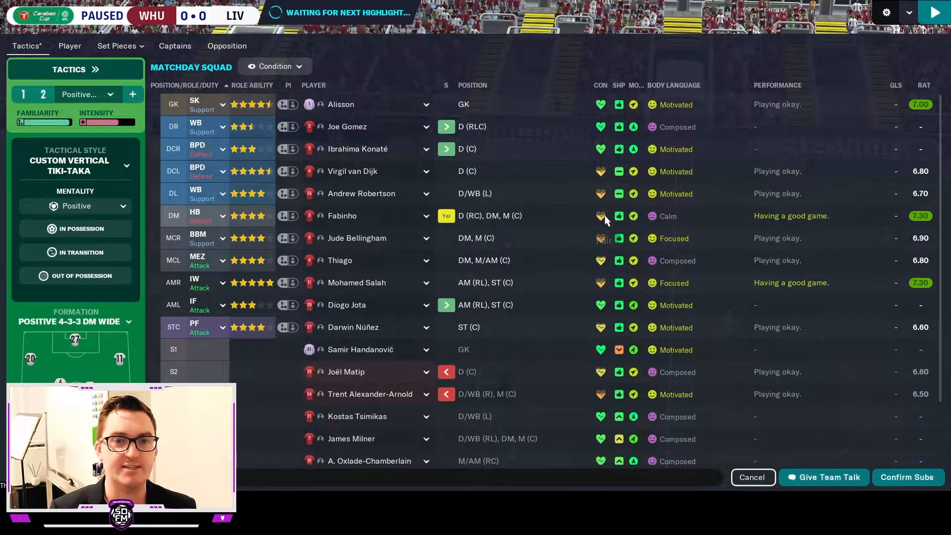
pyautogui.moveTo(599, 217)
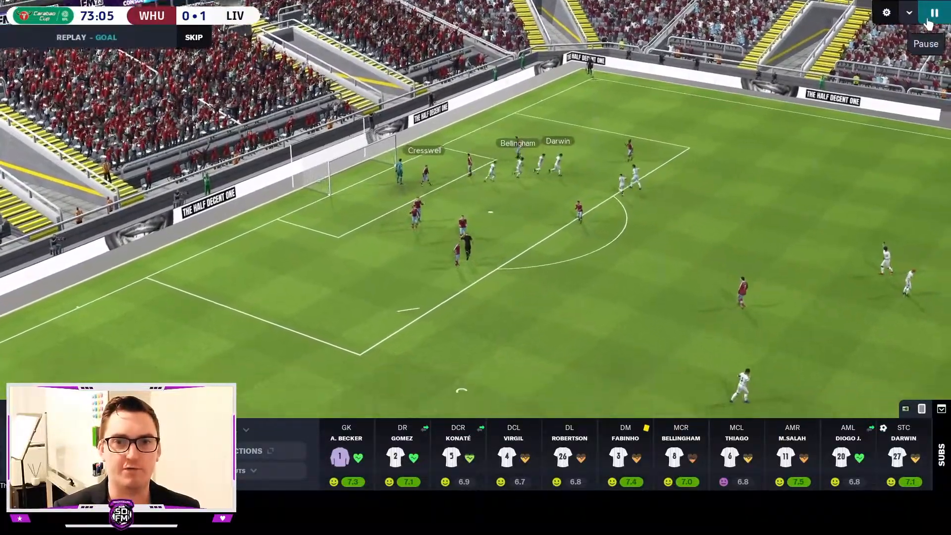
# Skip the replay and let the match run until Liverpool's second goal at 77 minutes
pyautogui.click(933, 12)
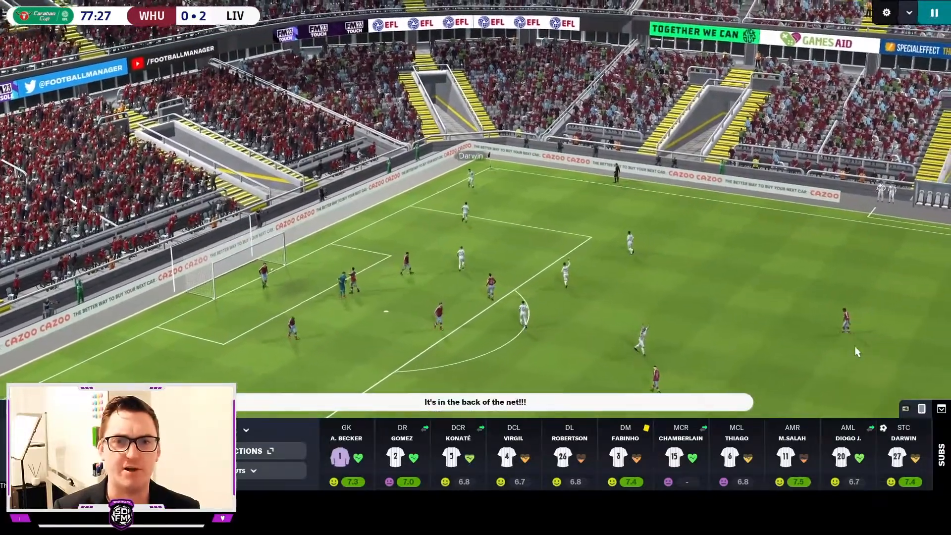
# Substitute Andrew Robertson off for Kostas Tsimikas and play out the 2-0 win
pyautogui.click(569, 452)
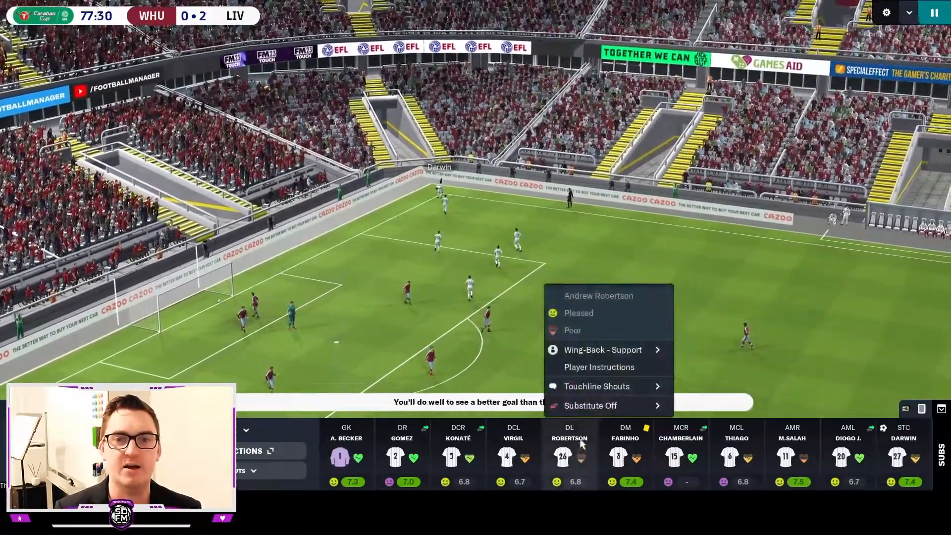
pyautogui.click(589, 406)
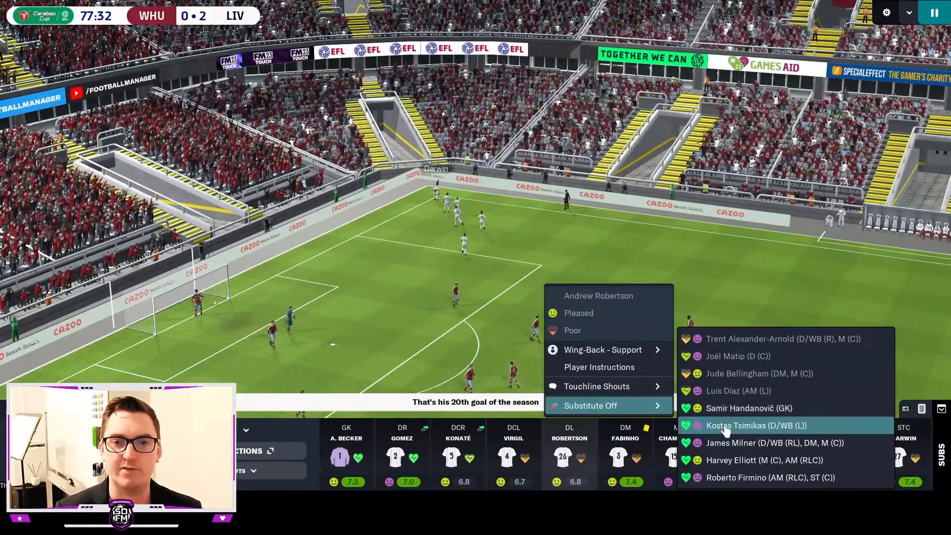
pyautogui.click(760, 425)
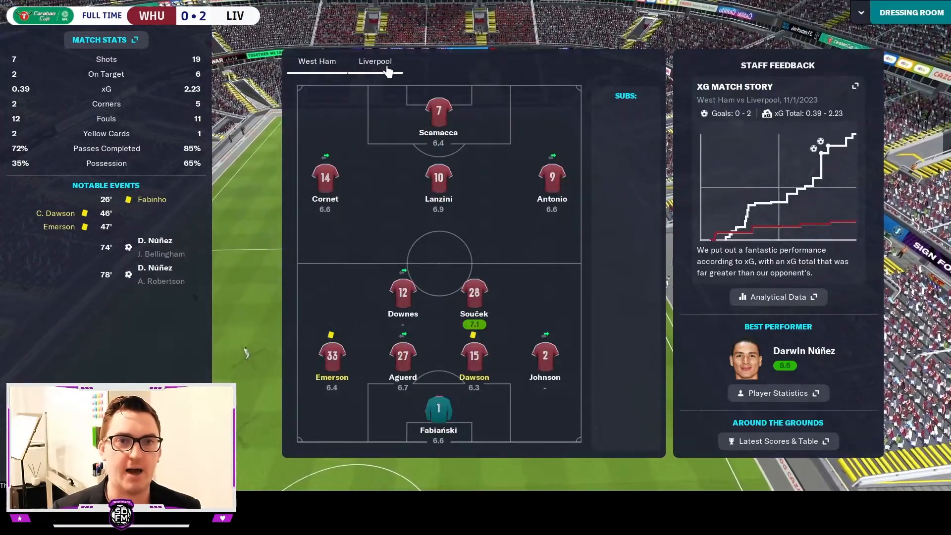
# Review Liverpool's full-time ratings, give the team talk and continue to the interview
pyautogui.click(374, 62)
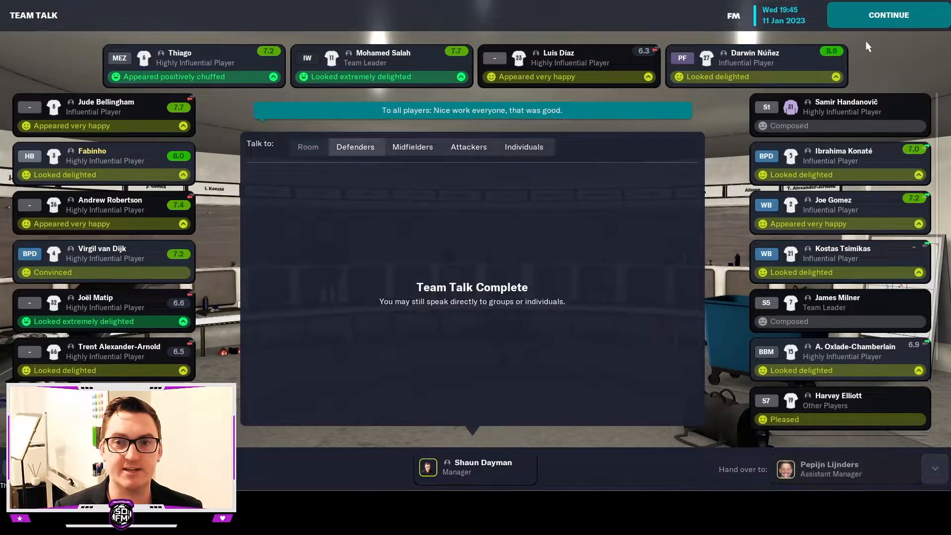
pyautogui.click(887, 15)
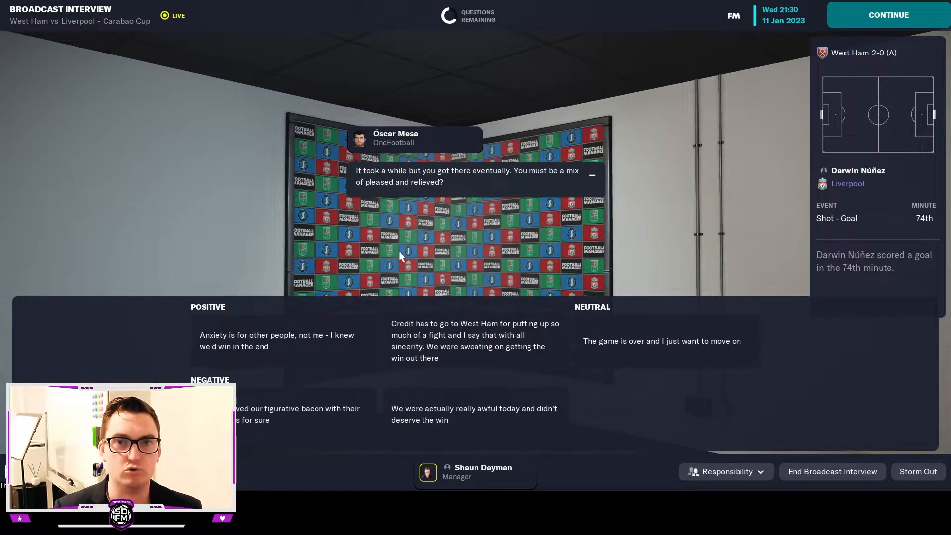
# End the broadcast interview and advance to 13 January's semi-final draw email
pyautogui.click(888, 14)
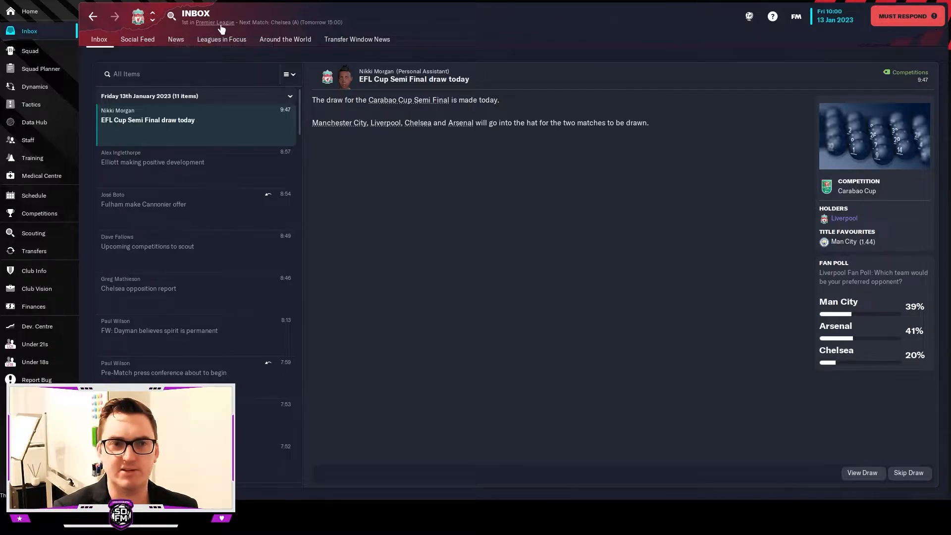
# Check the Premier League table with Liverpool top on 52 points, then return to the inbox
pyautogui.click(215, 23)
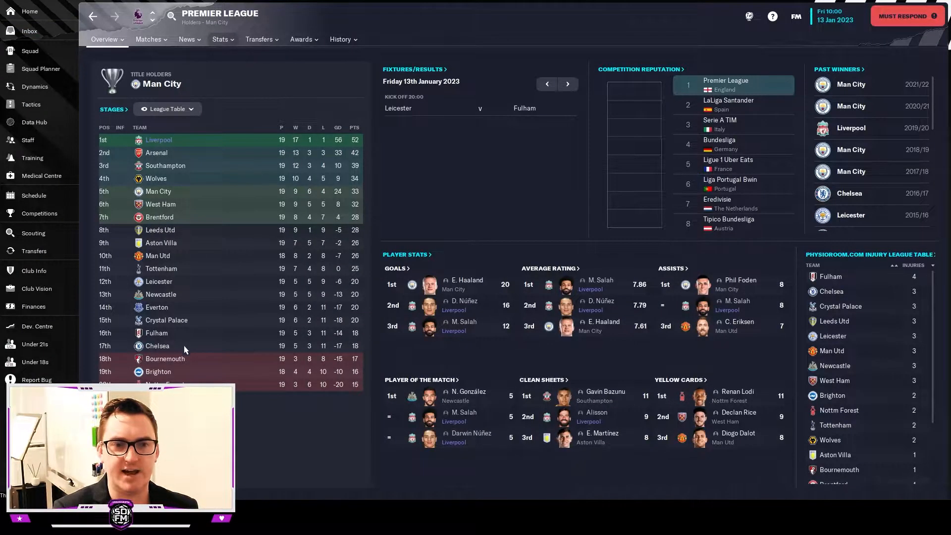
pyautogui.moveTo(176, 200)
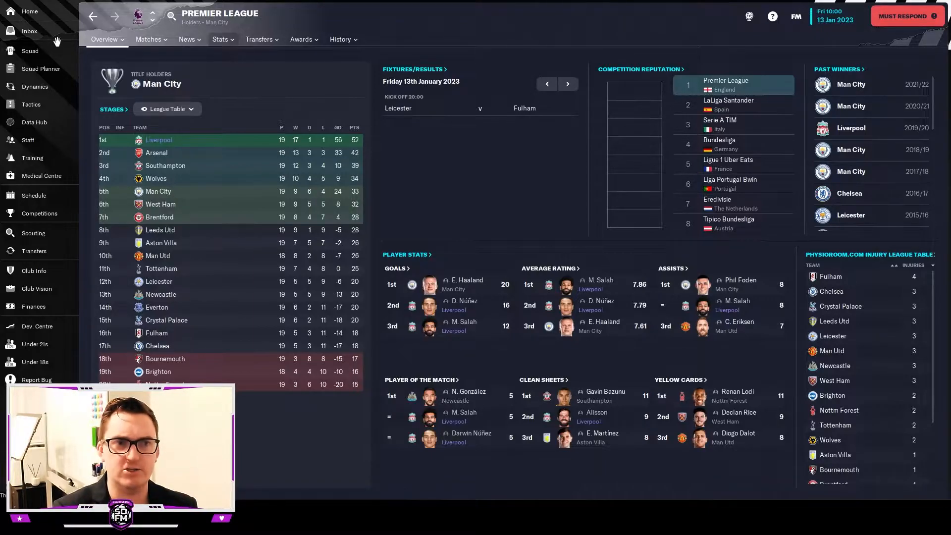
pyautogui.click(29, 30)
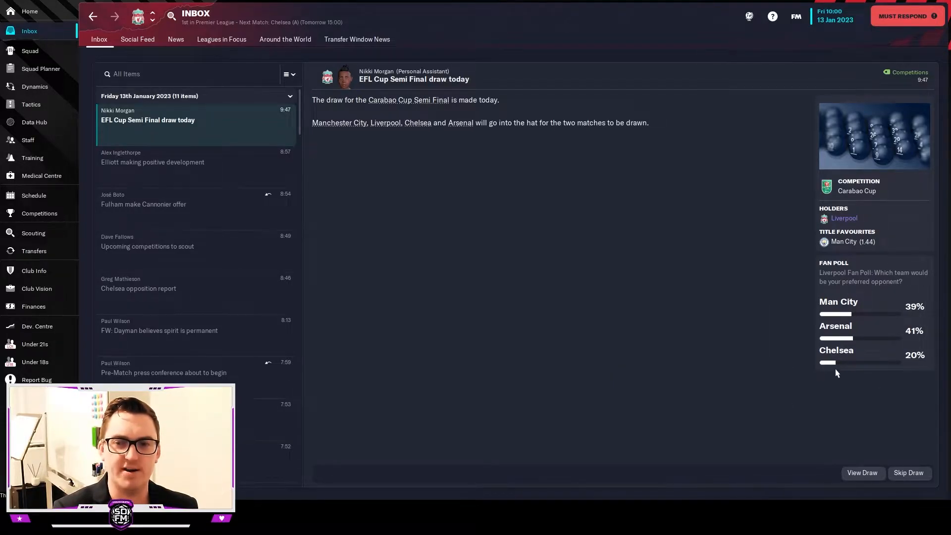
pyautogui.moveTo(742, 260)
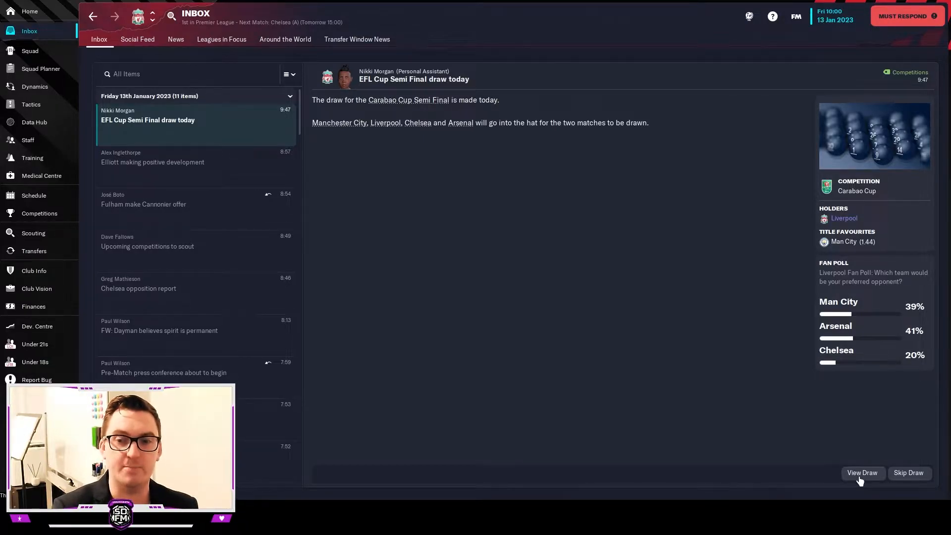
# Start the live semi-final draw and draw Match 1 as Chelsea v Liverpool
pyautogui.click(861, 473)
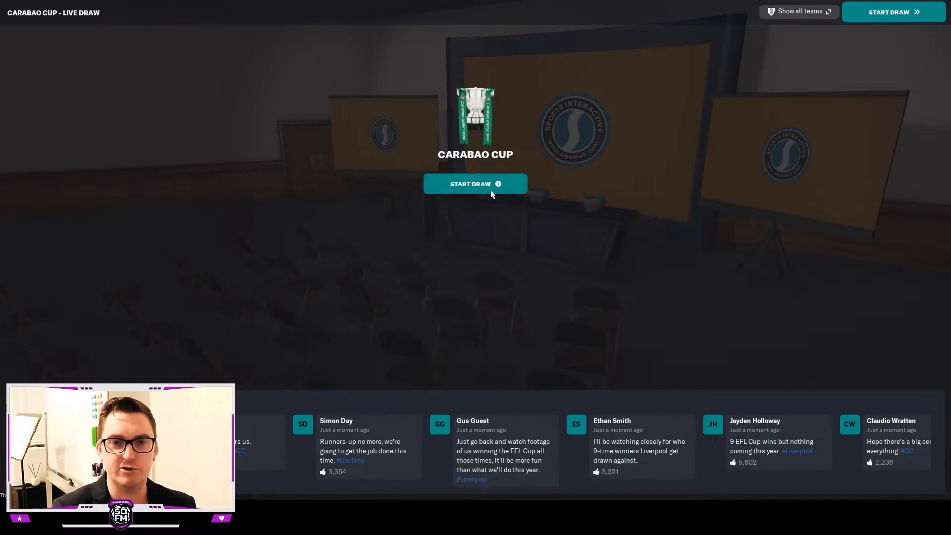
pyautogui.click(475, 185)
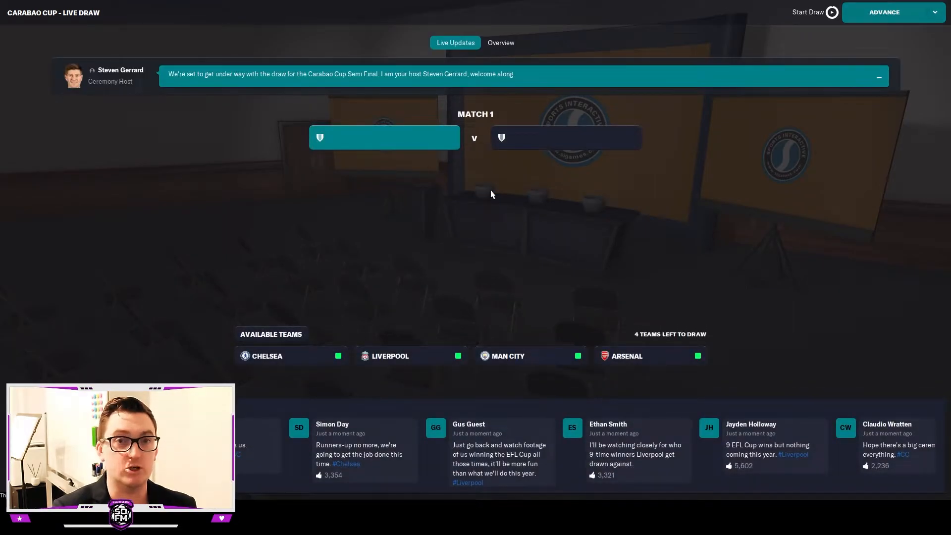
pyautogui.click(884, 12)
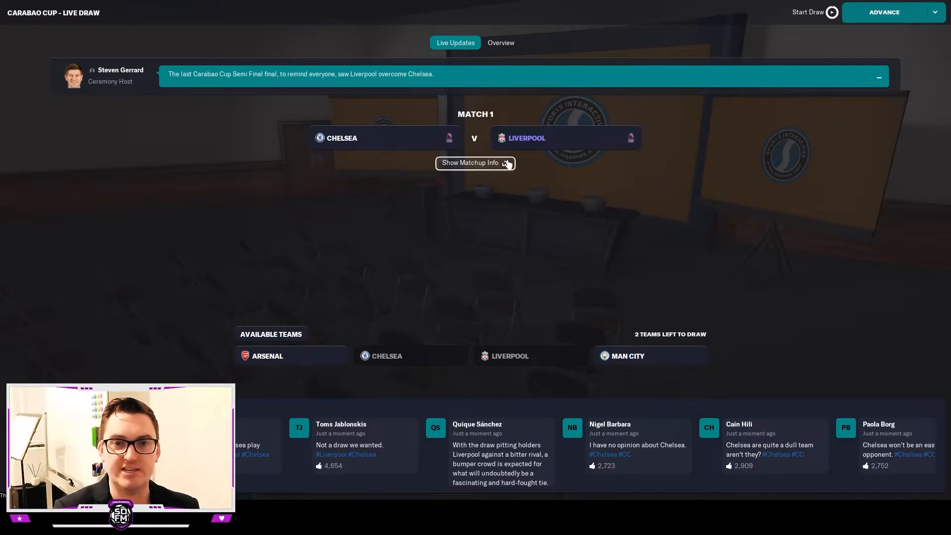
# Review the Chelsea v Liverpool head-to-head matchup details and close them
pyautogui.click(472, 163)
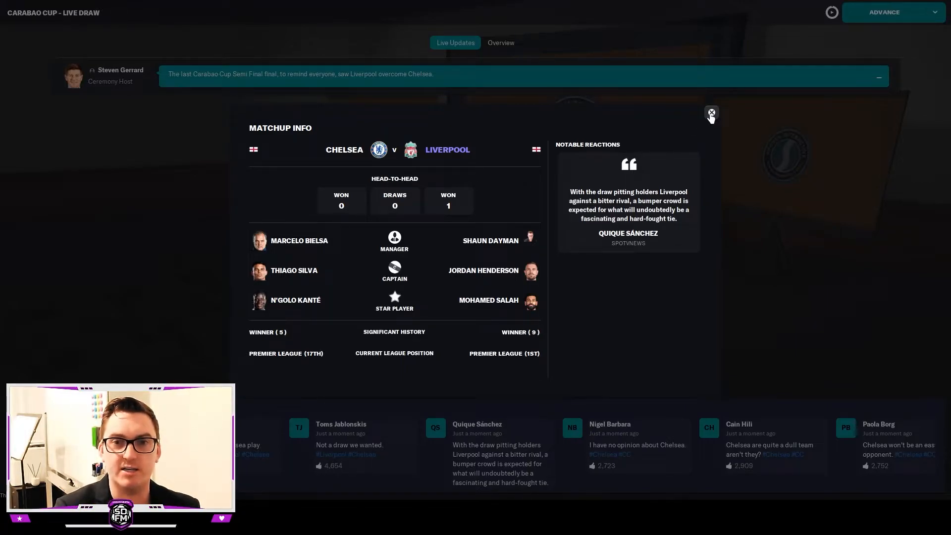
pyautogui.click(712, 114)
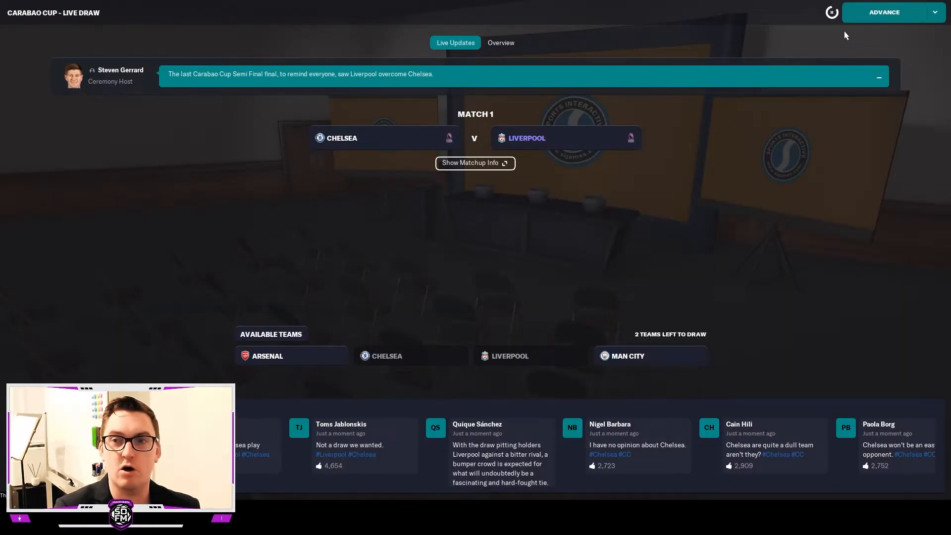
# Complete the draw with Arsenal v Man City in Match 2 and finish back to the inbox
pyautogui.click(884, 12)
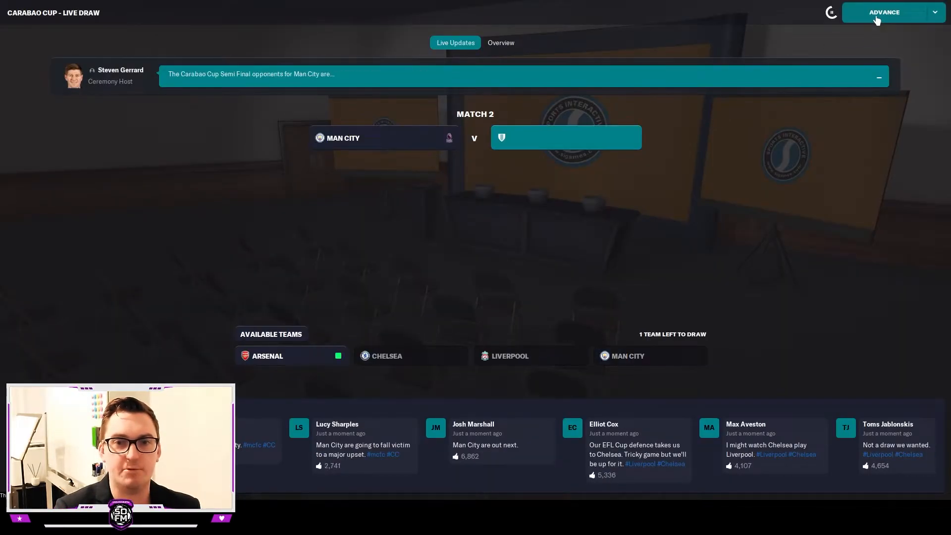
pyautogui.click(883, 11)
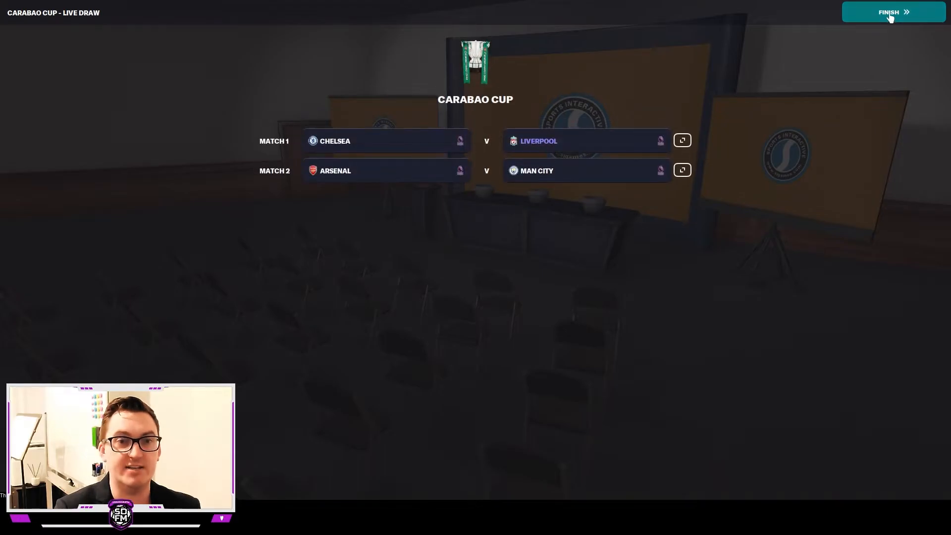
pyautogui.click(892, 12)
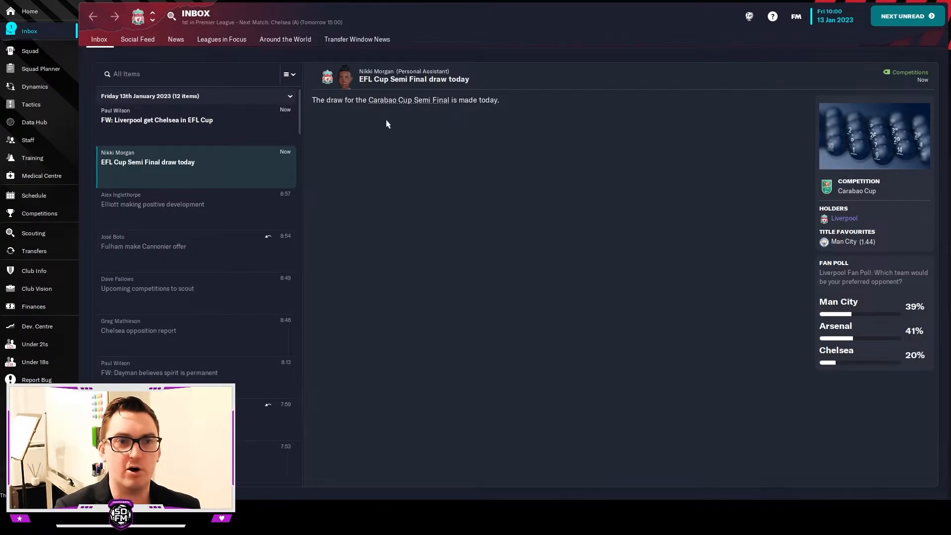
# Read the 'FW: Liverpool get Chelsea in EFL Cup' message confirming Wembley on 25 January
pyautogui.click(157, 120)
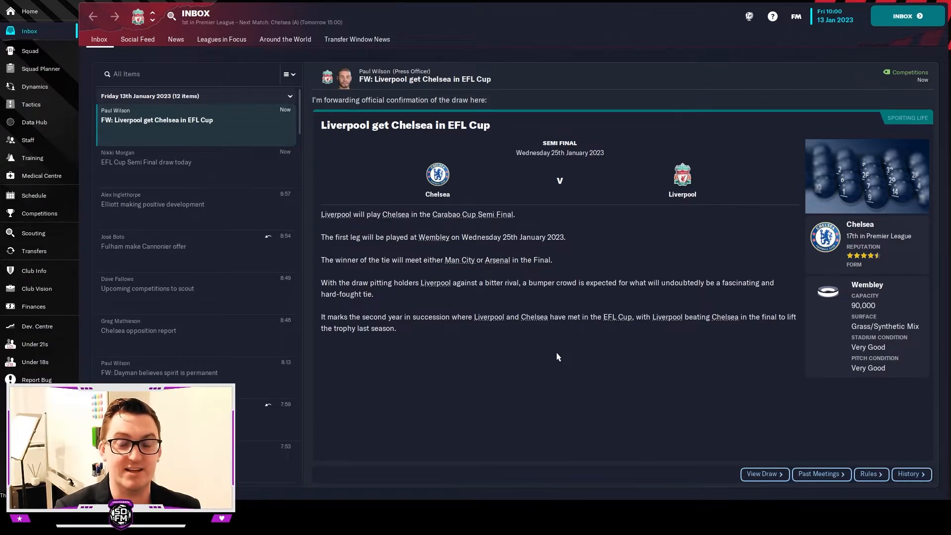
pyautogui.moveTo(557, 355)
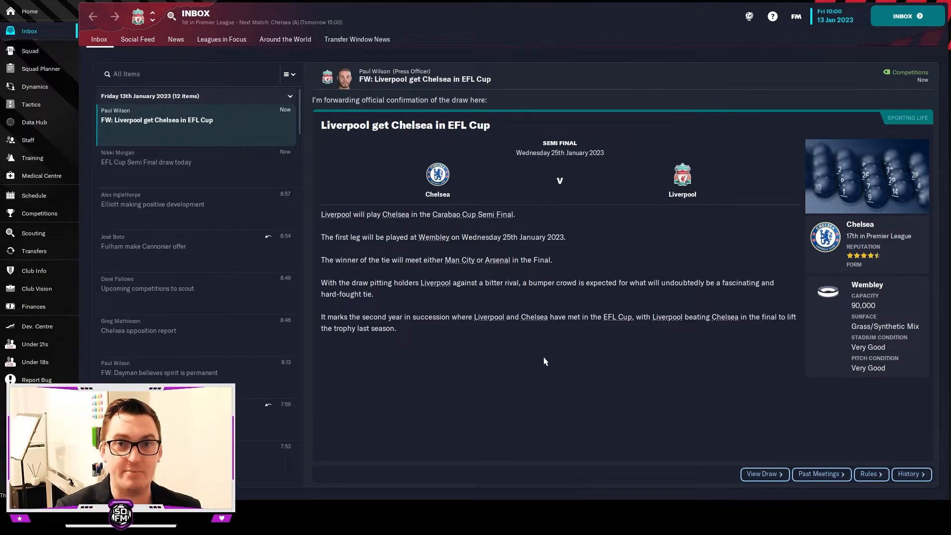
pyautogui.moveTo(33, 195)
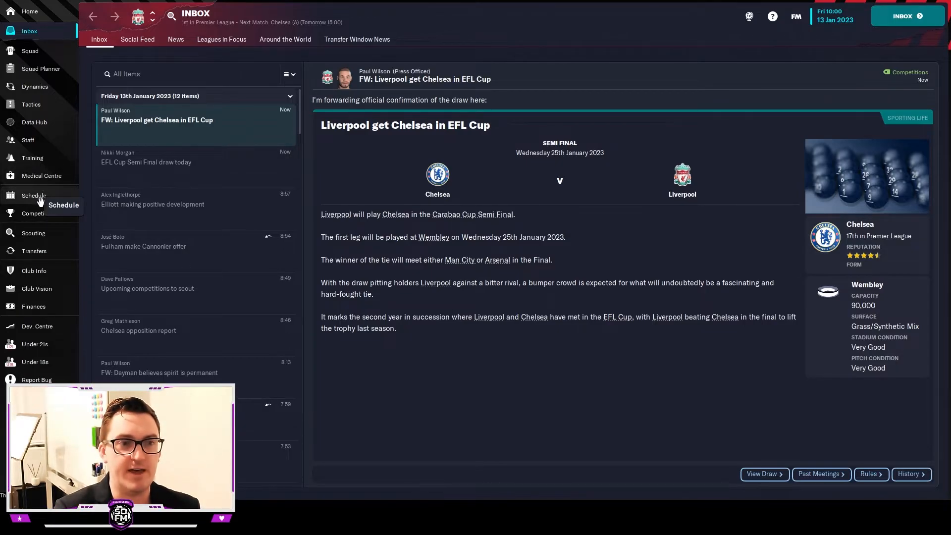
# Review the fixture schedule and select the 25/1 EFL Cup semi-final first leg v Chelsea
pyautogui.click(33, 195)
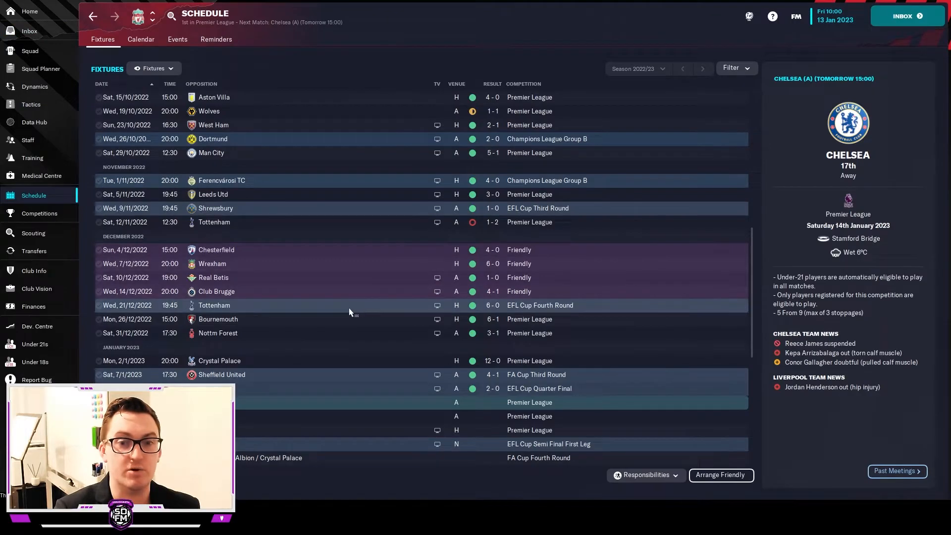
pyautogui.scroll(-3)
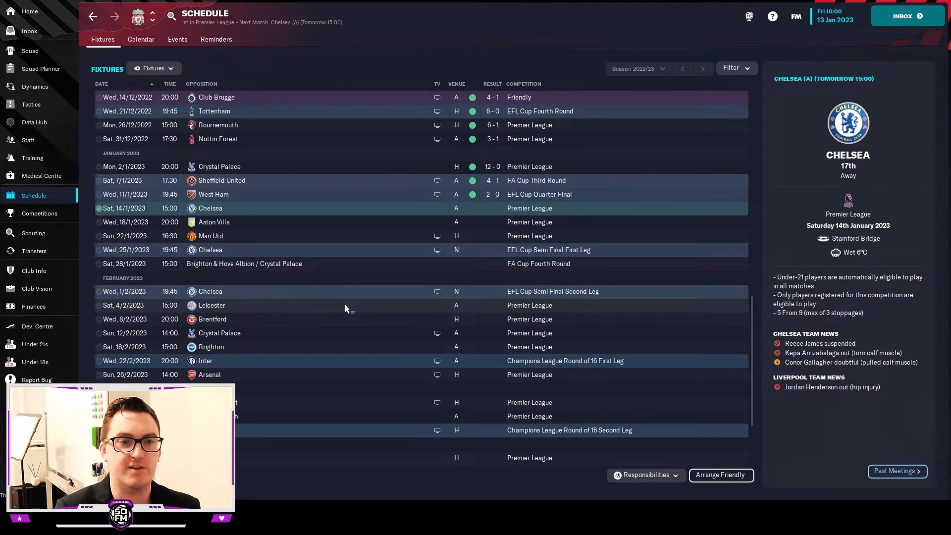
pyautogui.moveTo(320, 299)
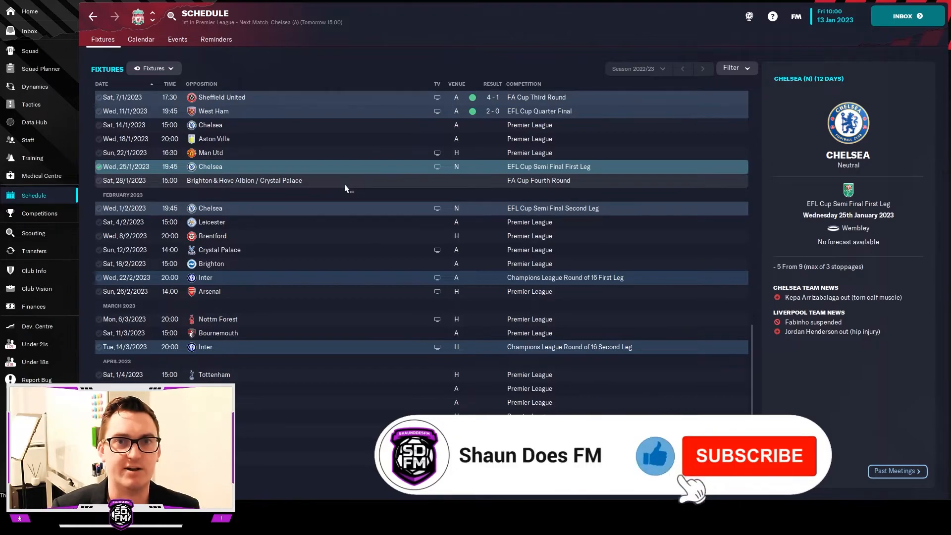
pyautogui.click(748, 456)
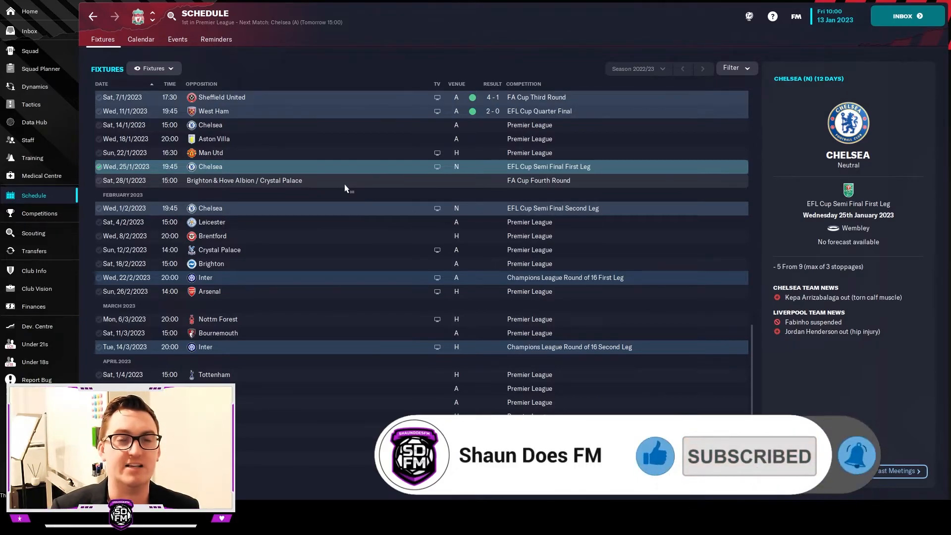